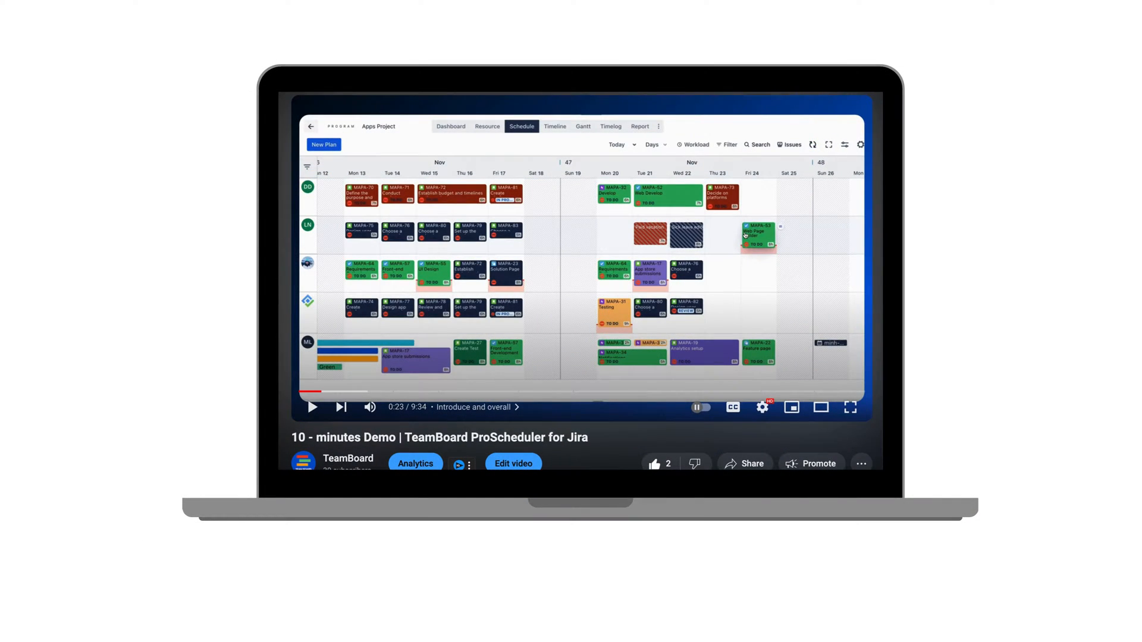
- View the Program and Project boards, then land on the Team board with Marketing and Development teams
{"action": "left_click", "coordinate": [576, 20]}
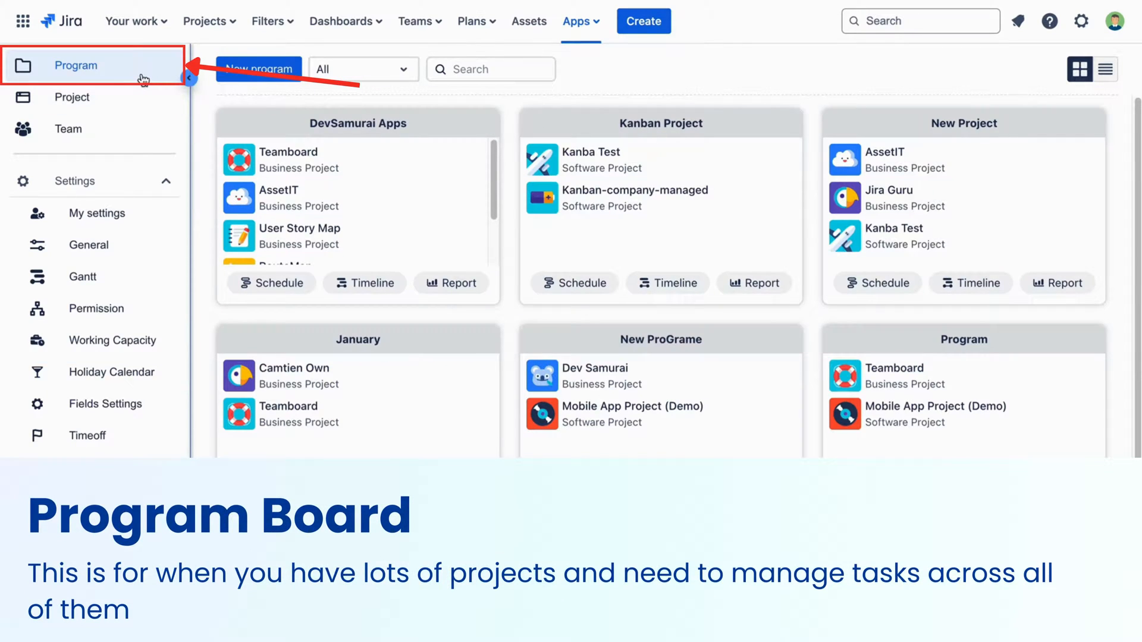
{"action": "mouse_move", "coordinate": [209, 87]}
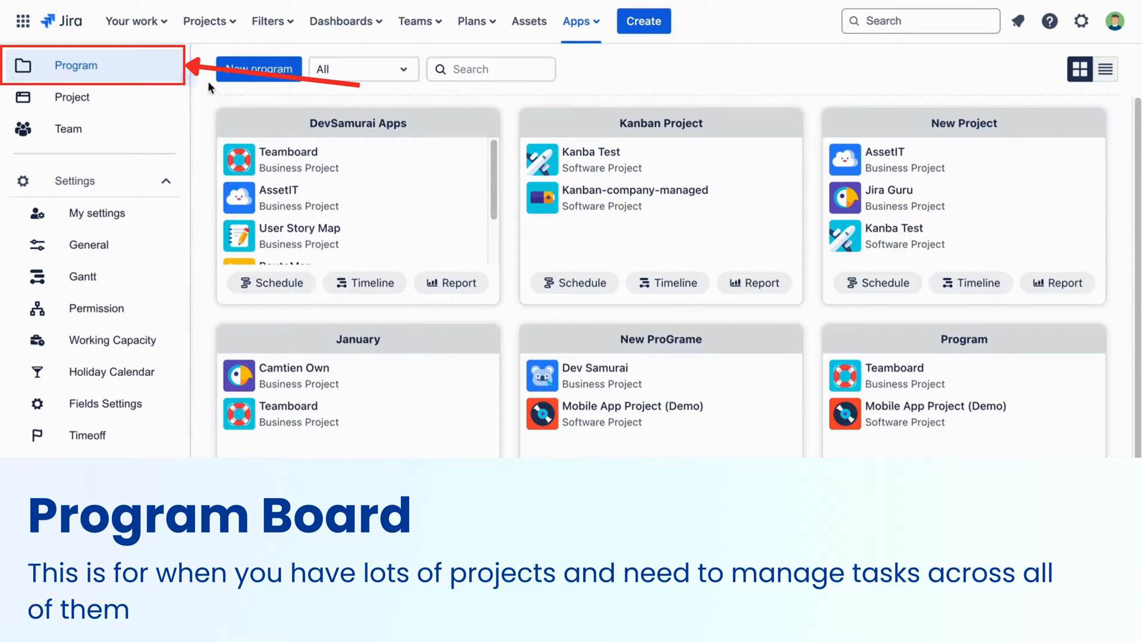
{"action": "left_click", "coordinate": [71, 96]}
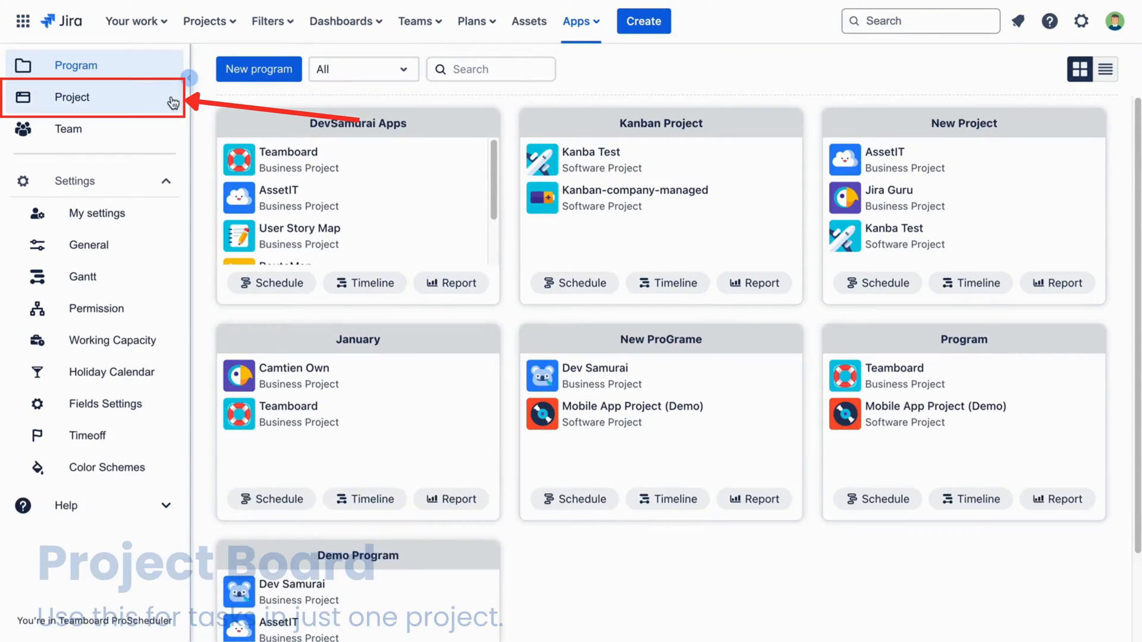
{"action": "left_click", "coordinate": [71, 97]}
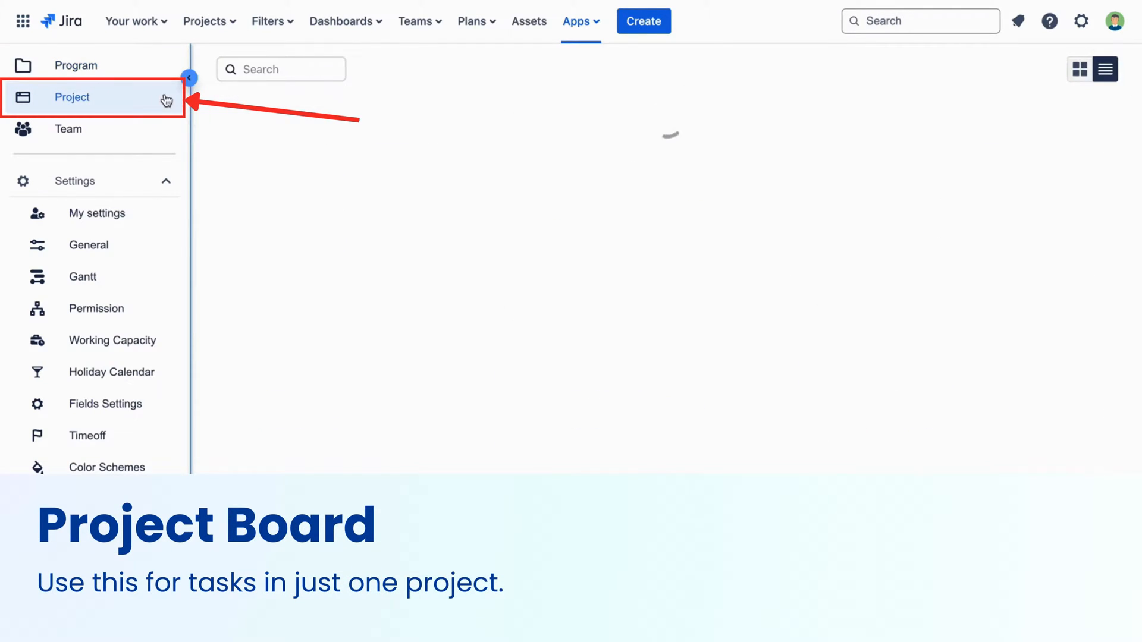
{"action": "left_click", "coordinate": [71, 96]}
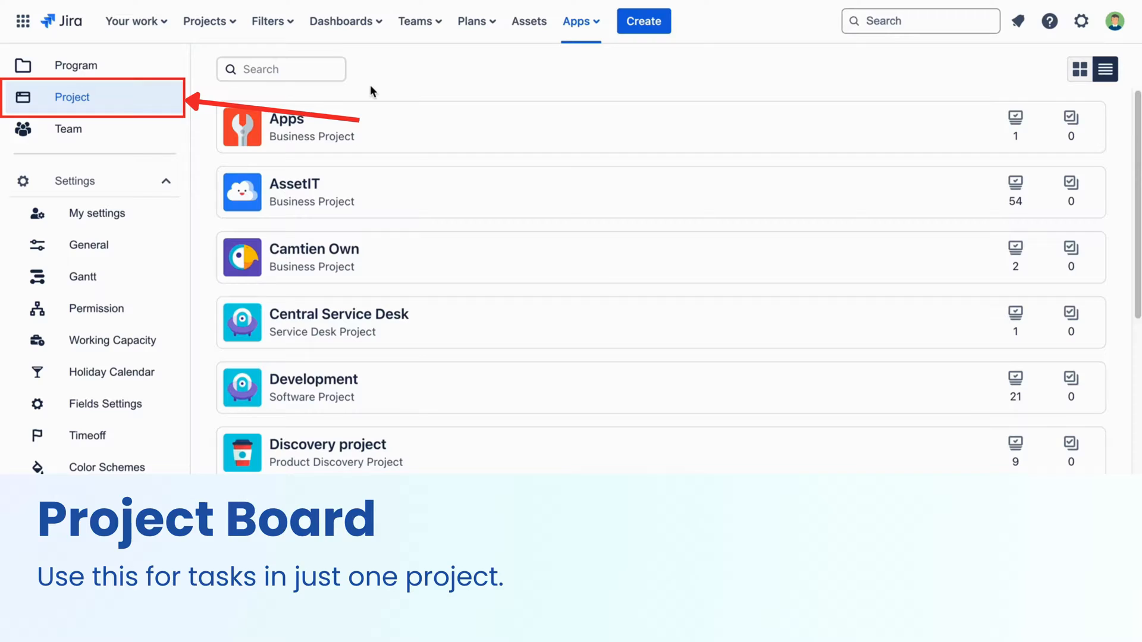
{"action": "left_click", "coordinate": [68, 128]}
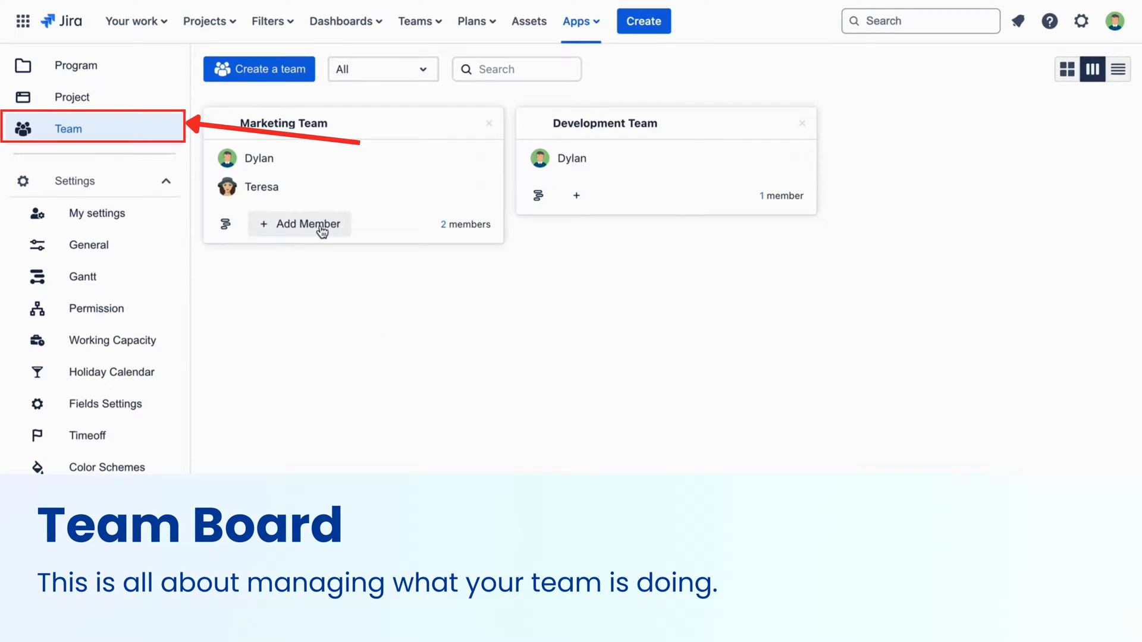
{"action": "left_click", "coordinate": [132, 63]}
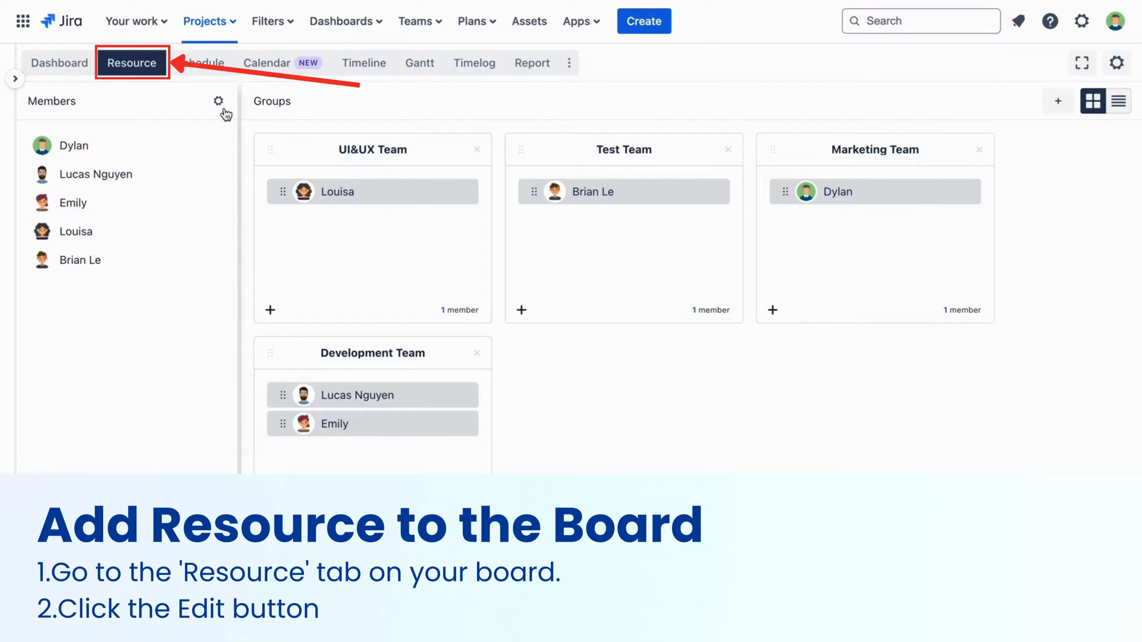
- Search Jira users for Teresa, add her as a project member and save the six-member list
{"action": "left_click", "coordinate": [219, 100]}
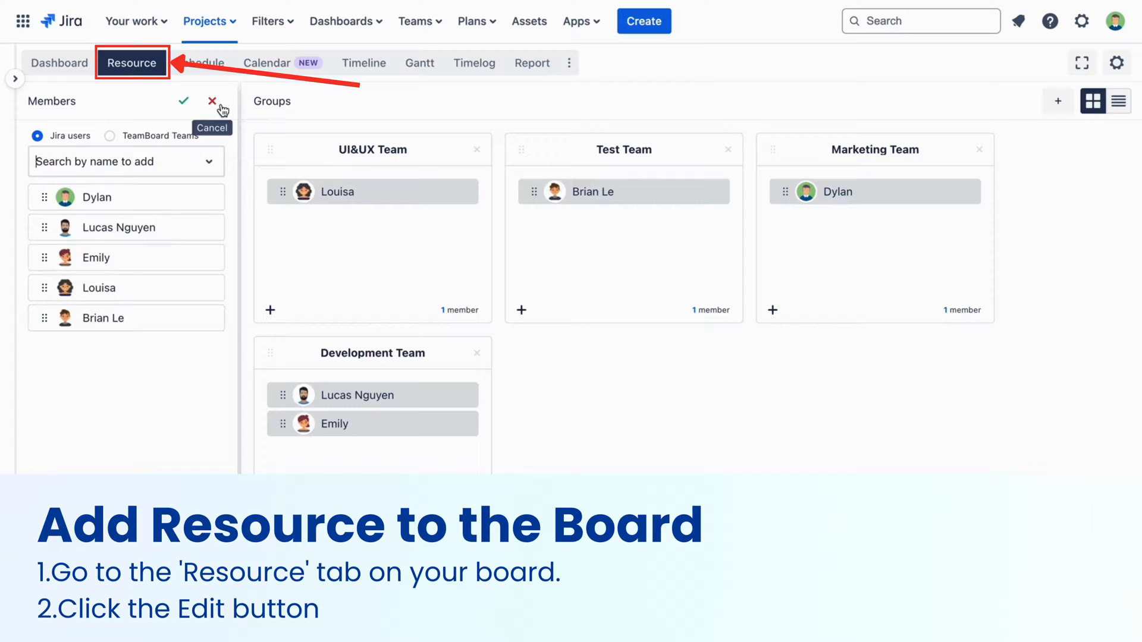
{"action": "mouse_move", "coordinate": [146, 140]}
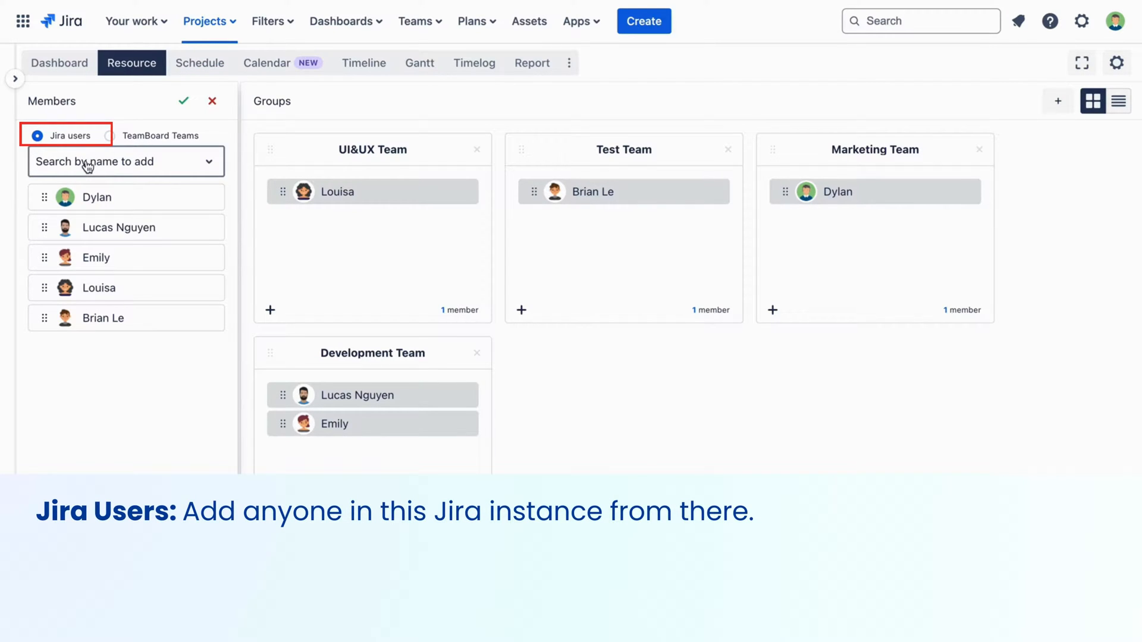
{"action": "type", "text": "Teresa"}
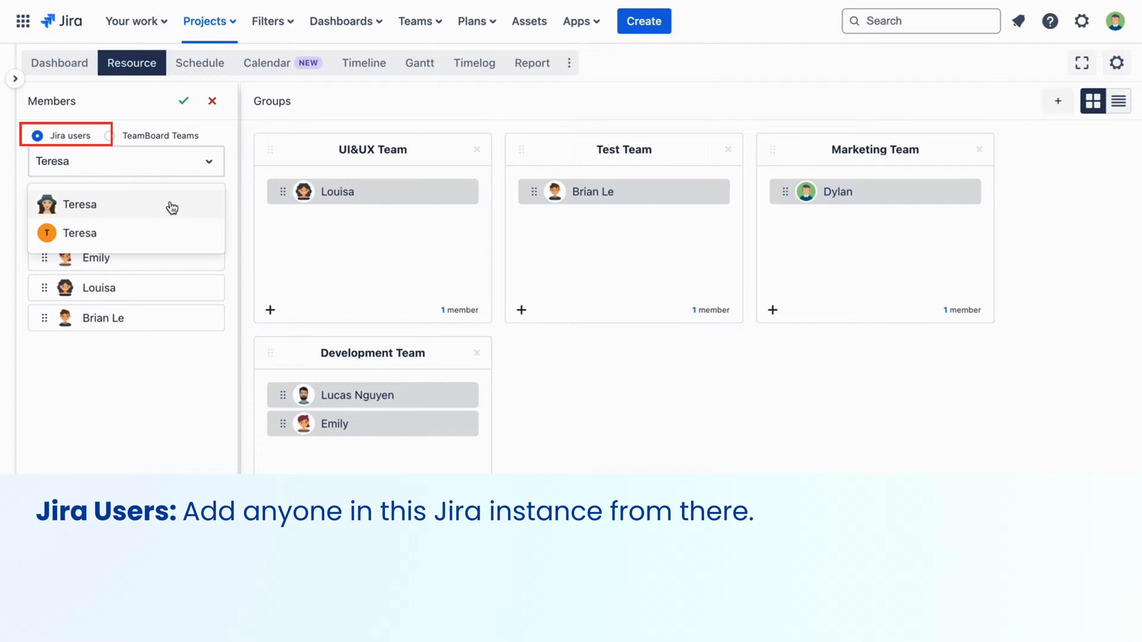
{"action": "left_click", "coordinate": [112, 138]}
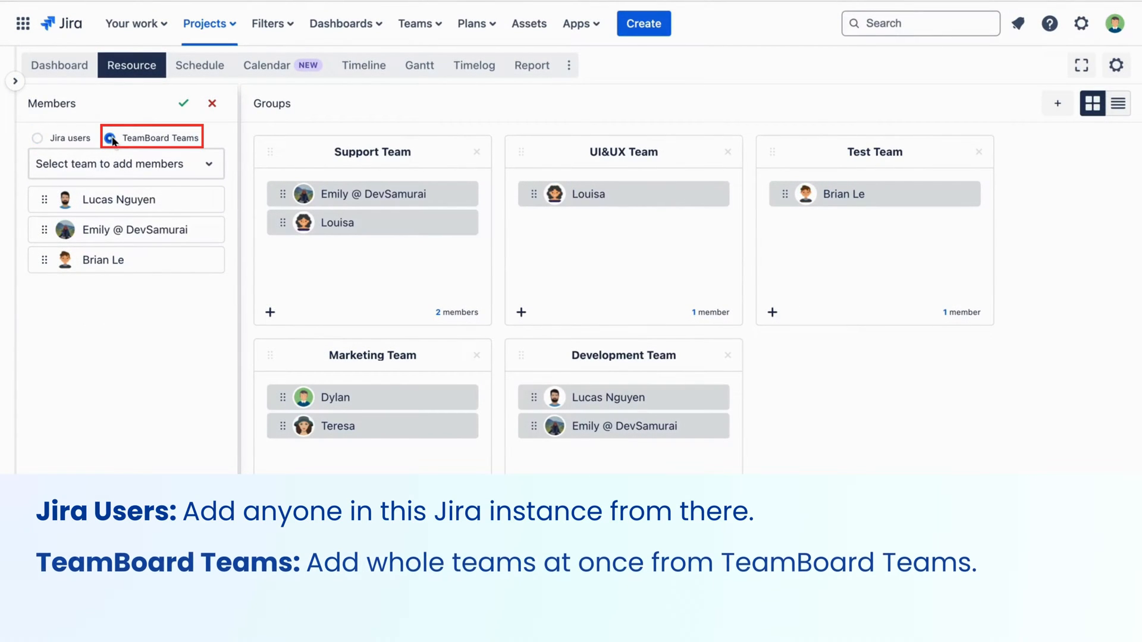
{"action": "type", "text": "mar"}
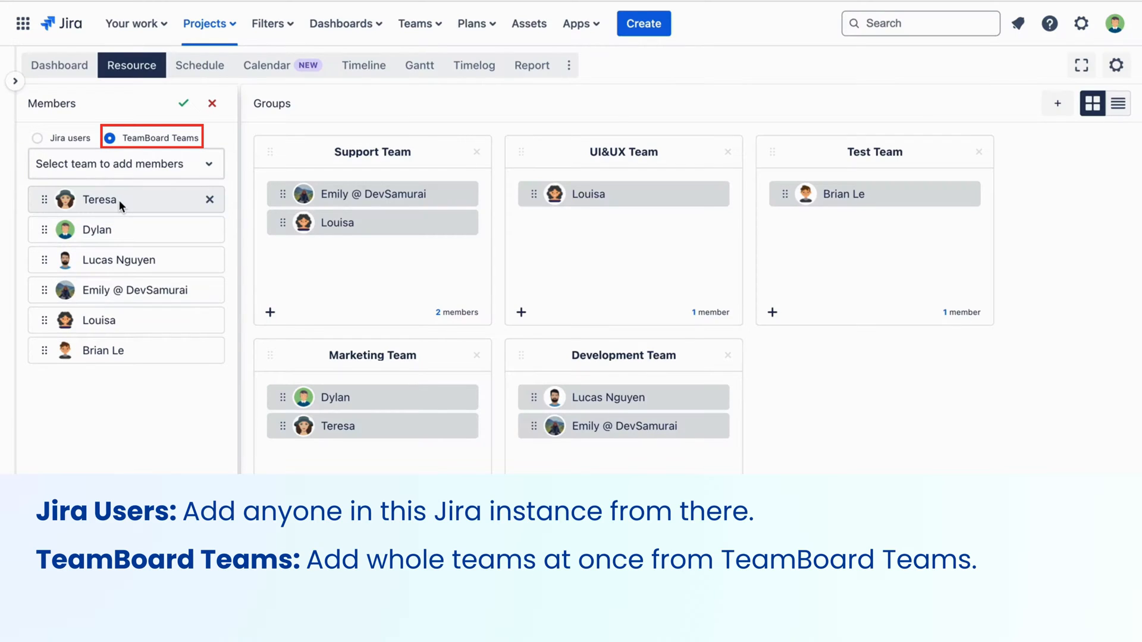
{"action": "mouse_move", "coordinate": [185, 103]}
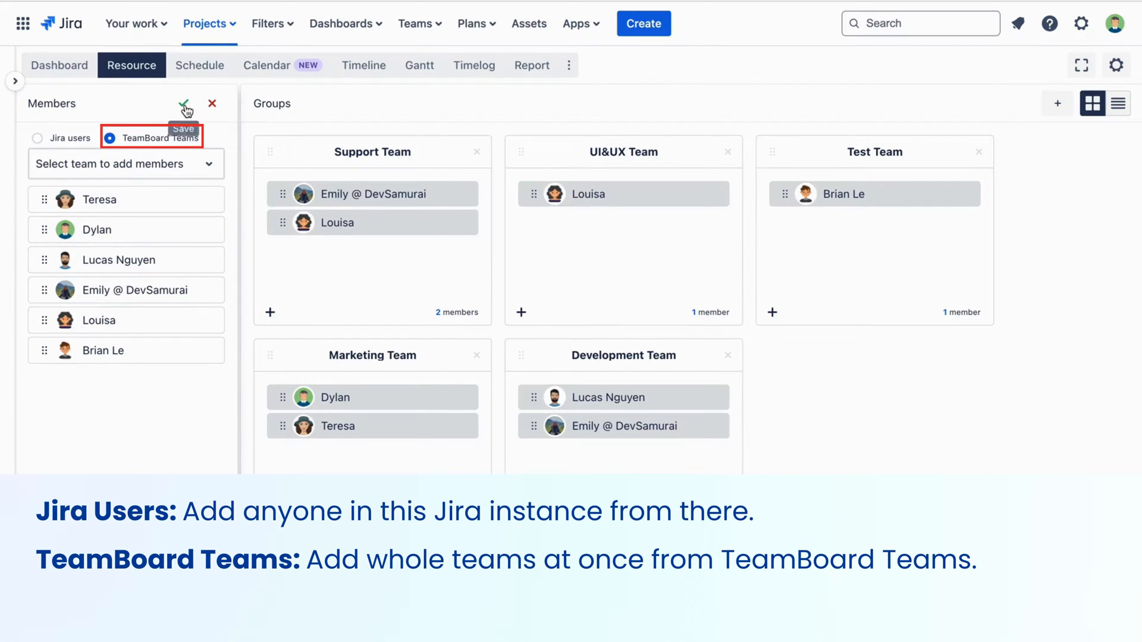
{"action": "left_click", "coordinate": [187, 102]}
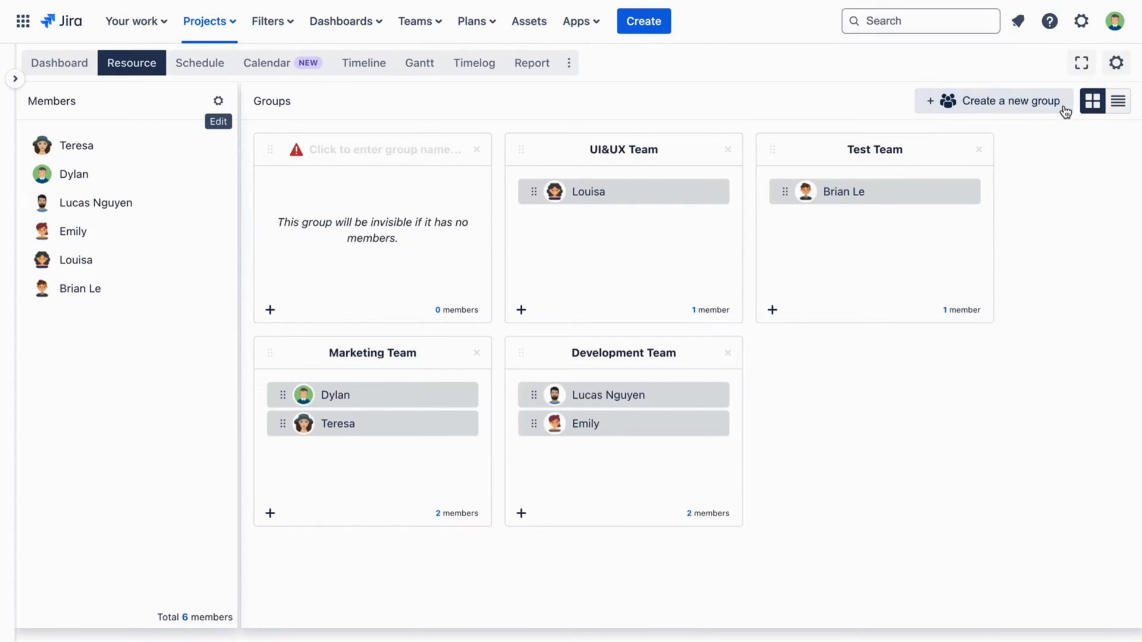
- Name the new group 'Support Team' and drag Emily and Louisa into it
{"action": "left_click", "coordinate": [371, 150]}
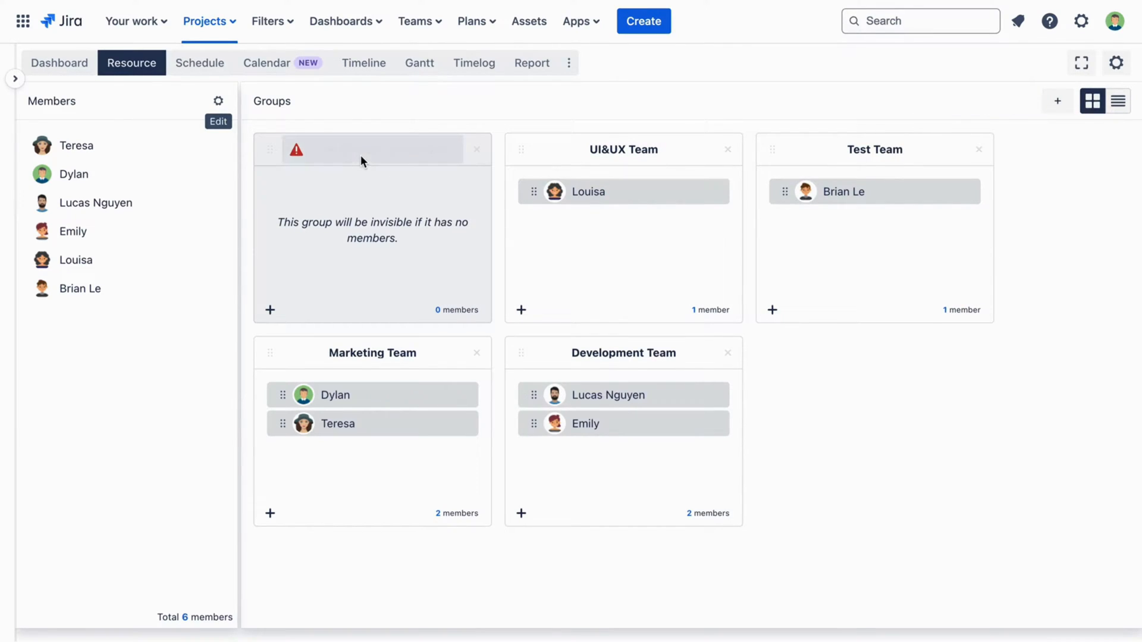
{"action": "type", "text": "Support Team"}
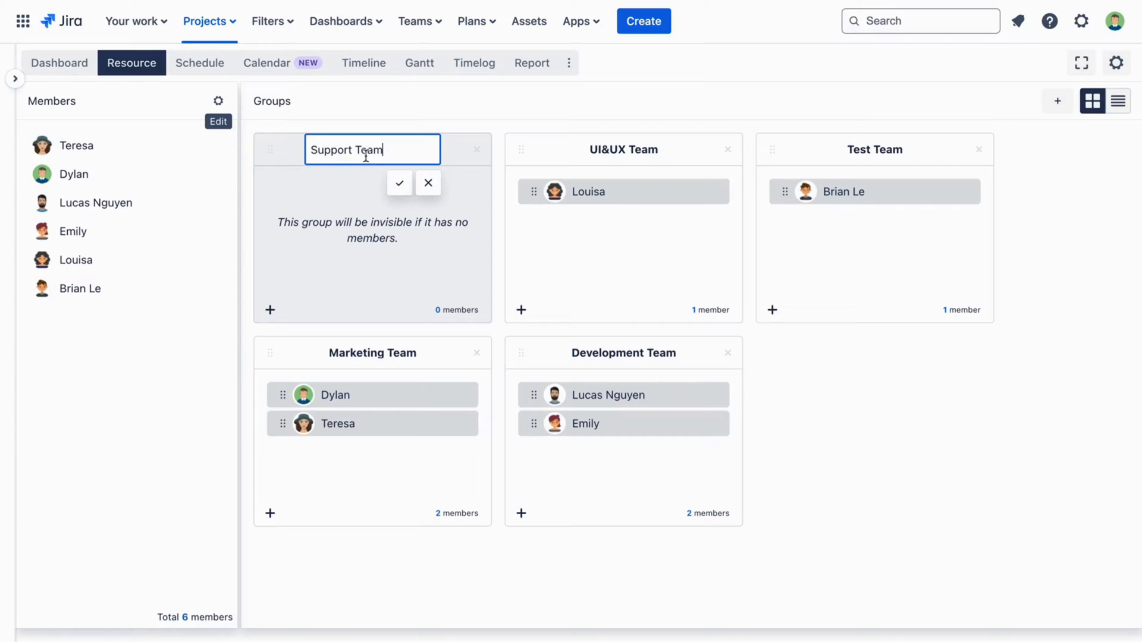
{"action": "left_click", "coordinate": [400, 182]}
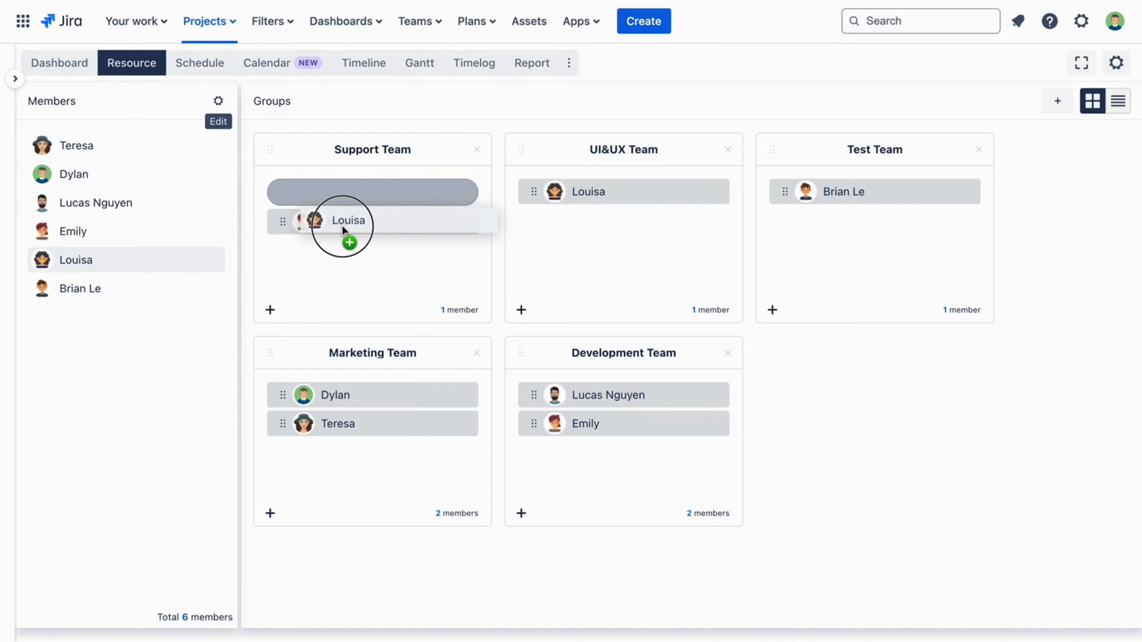
{"action": "left_click_drag", "start_coordinate": [73, 231], "coordinate": [372, 192]}
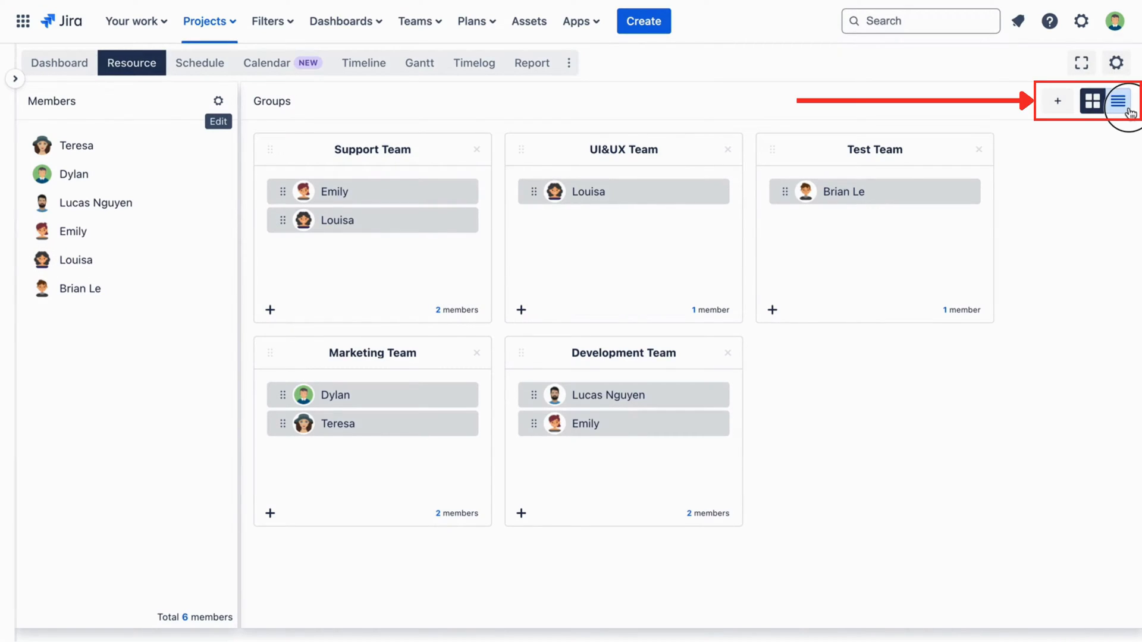
- Switch the Groups panel to list view showing five groups with member avatars
{"action": "left_click", "coordinate": [1118, 100]}
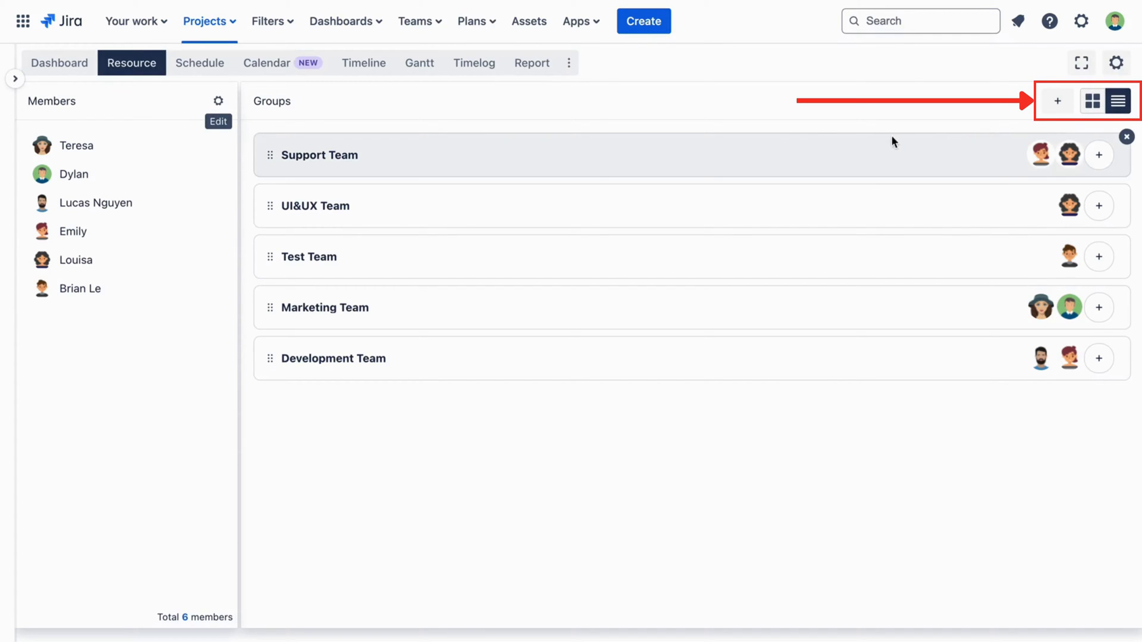
{"action": "mouse_move", "coordinate": [257, 134]}
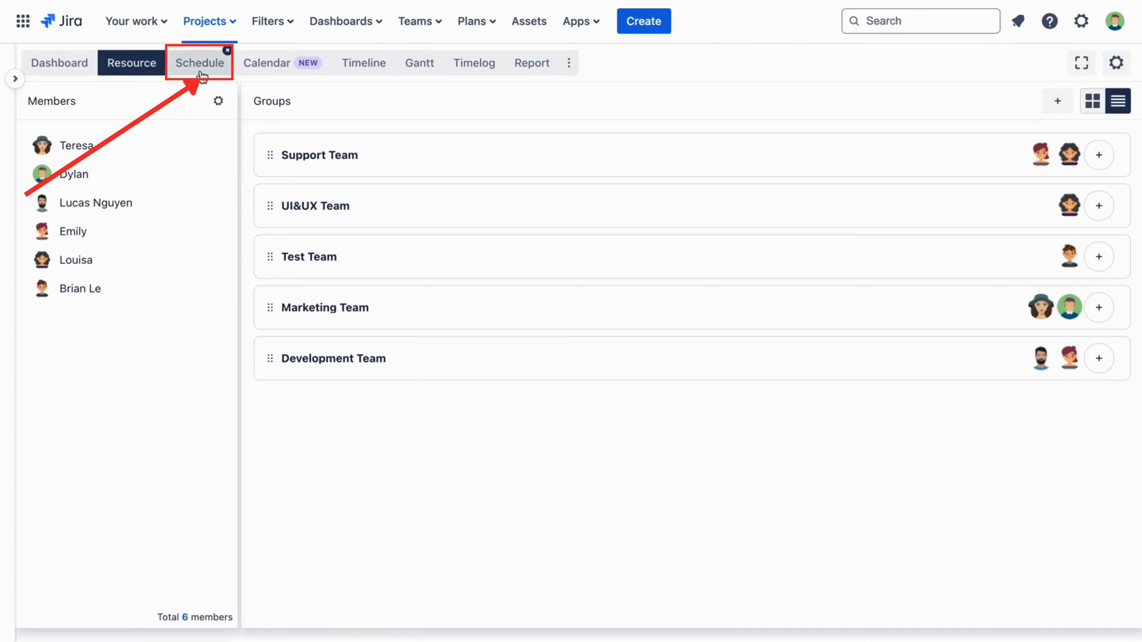
- Show the Schedule board with member rows grouped by Groups, Support Team first
{"action": "left_click", "coordinate": [200, 64]}
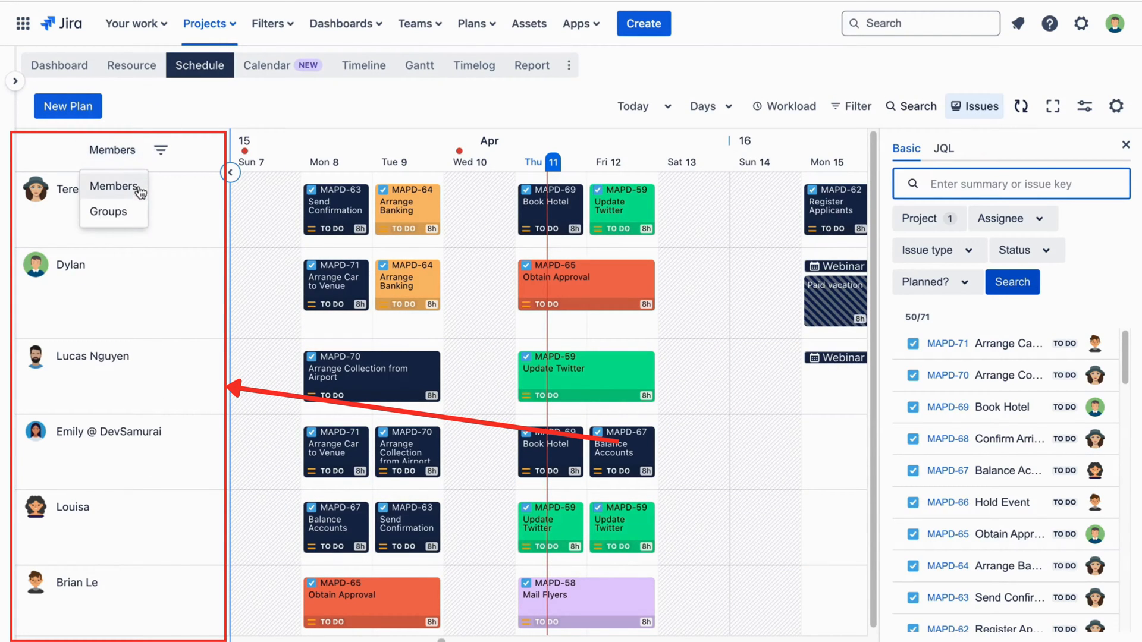
{"action": "left_click", "coordinate": [109, 212]}
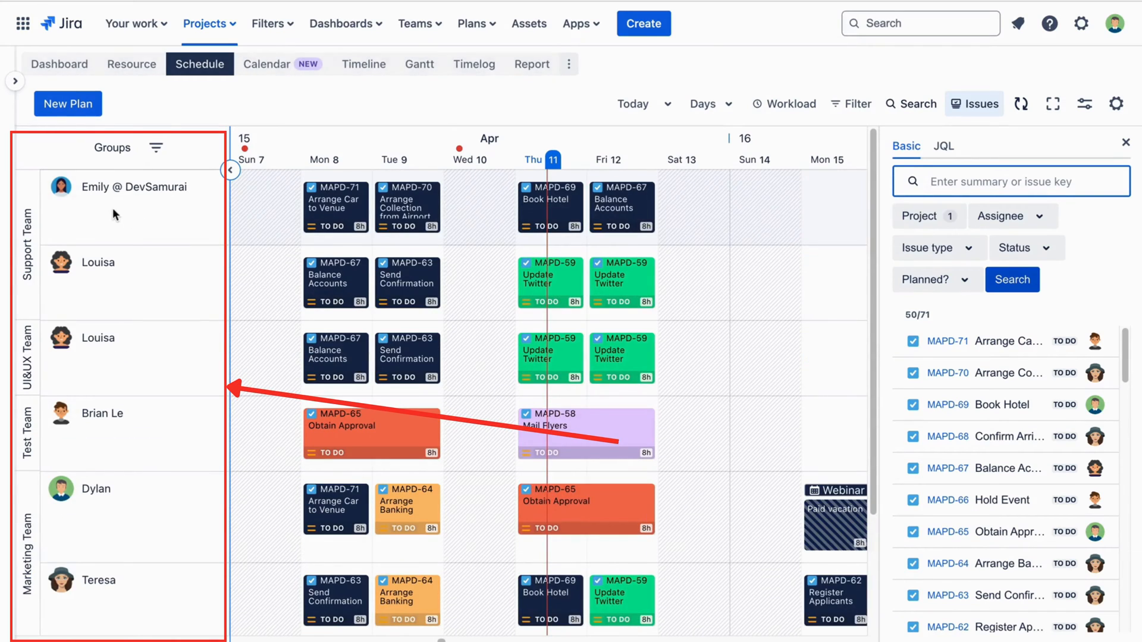